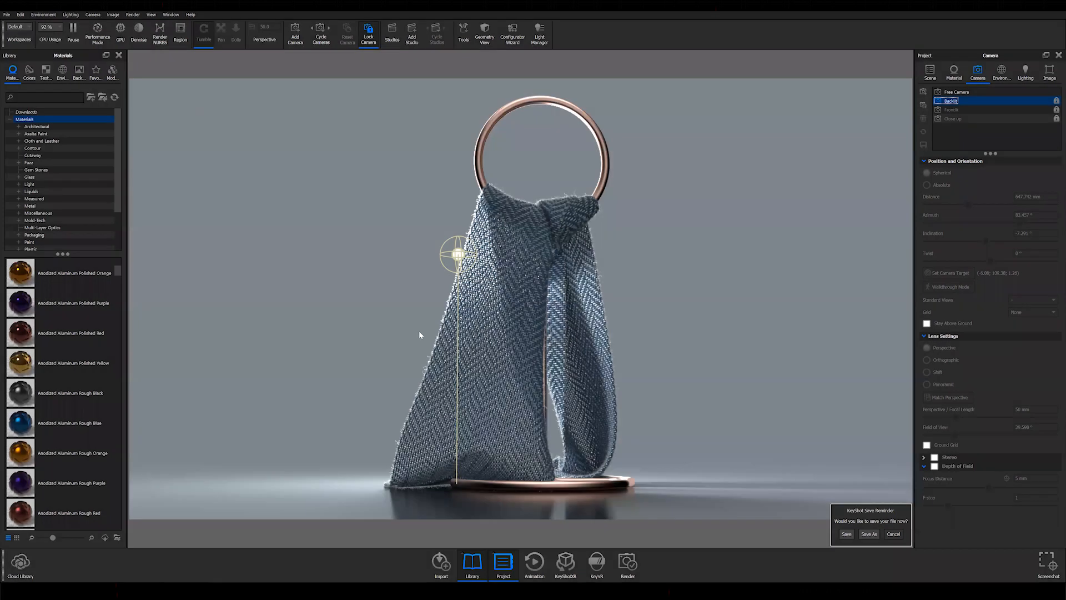
mouse_move(431, 340)
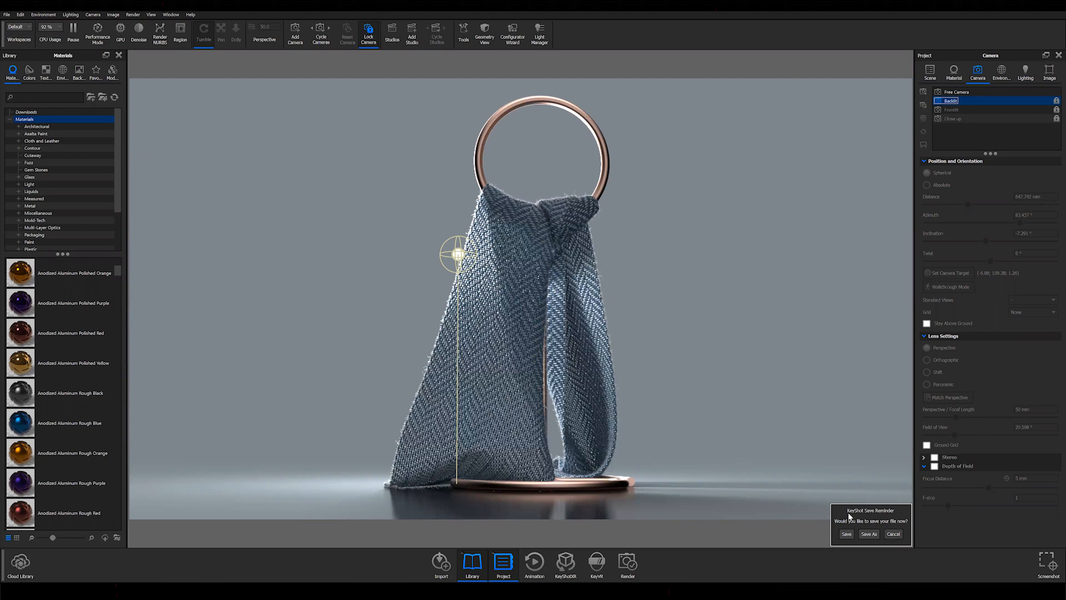
Cancel the save reminder so the scarf scene stays open unsaved
click(893, 534)
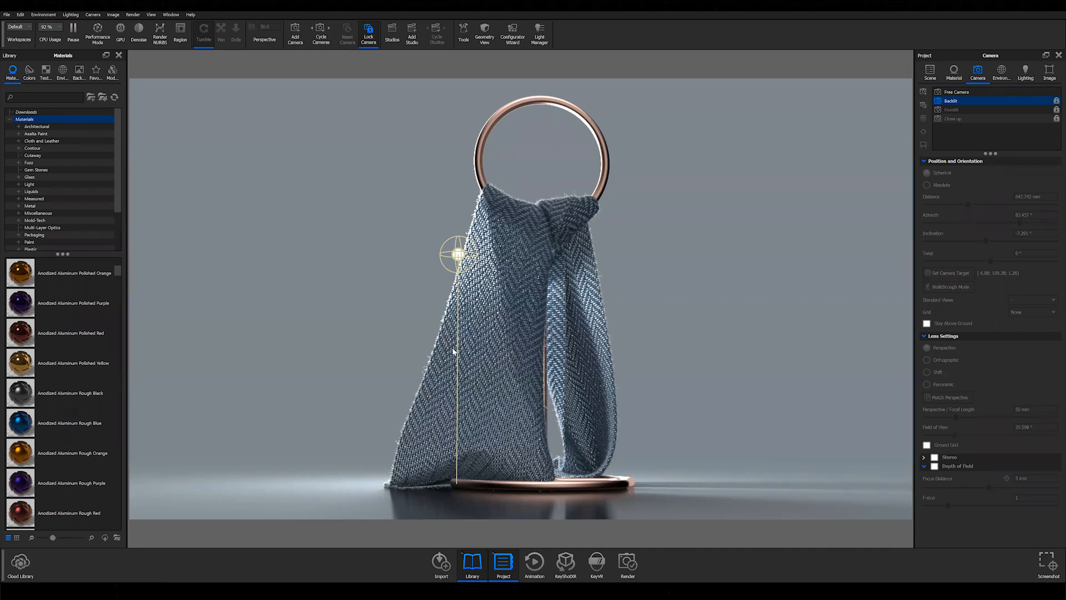
mouse_move(488, 382)
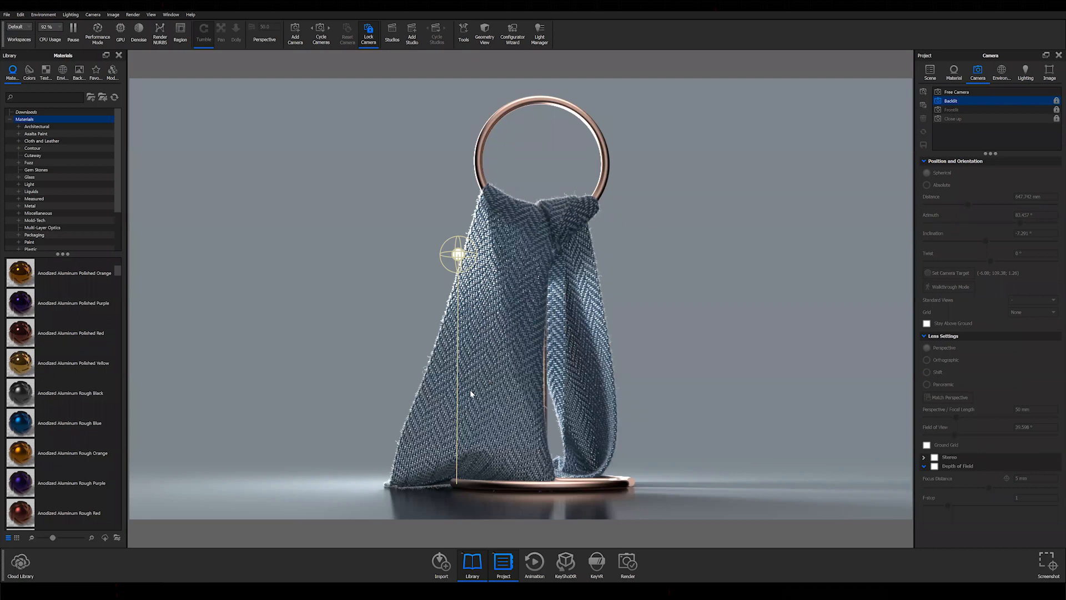
mouse_move(524, 479)
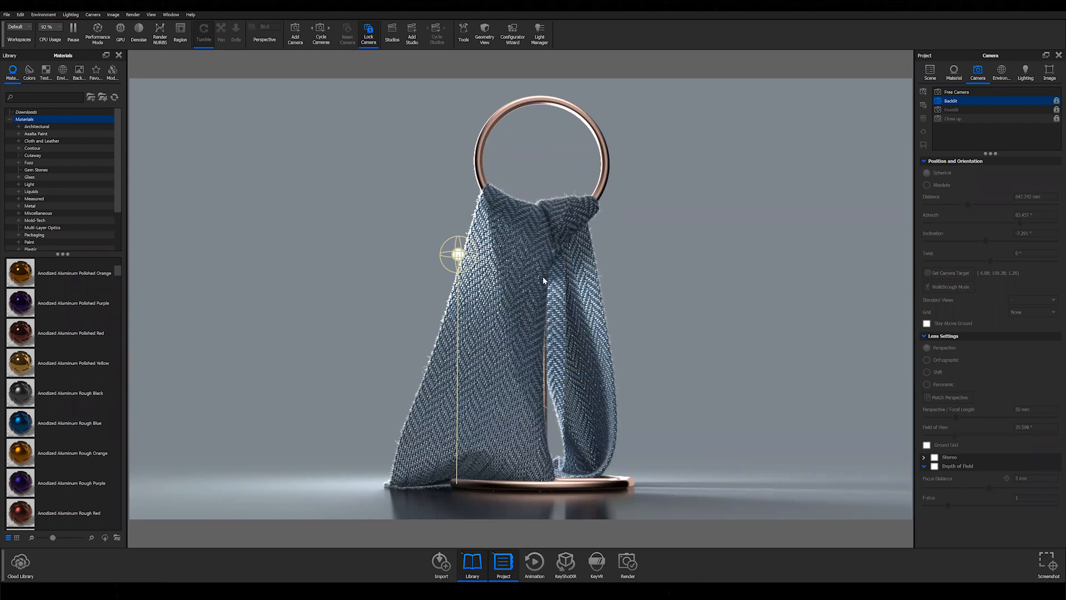
Show the scarf's RealCloth Herringbone material with its Geometry display options visible
click(953, 71)
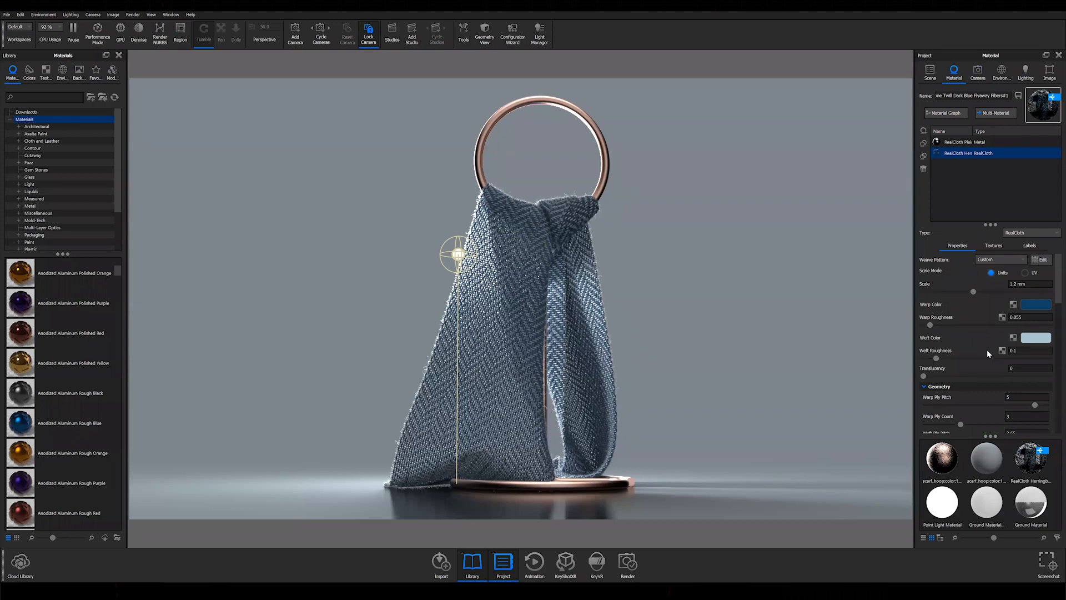
scroll(down, 3)
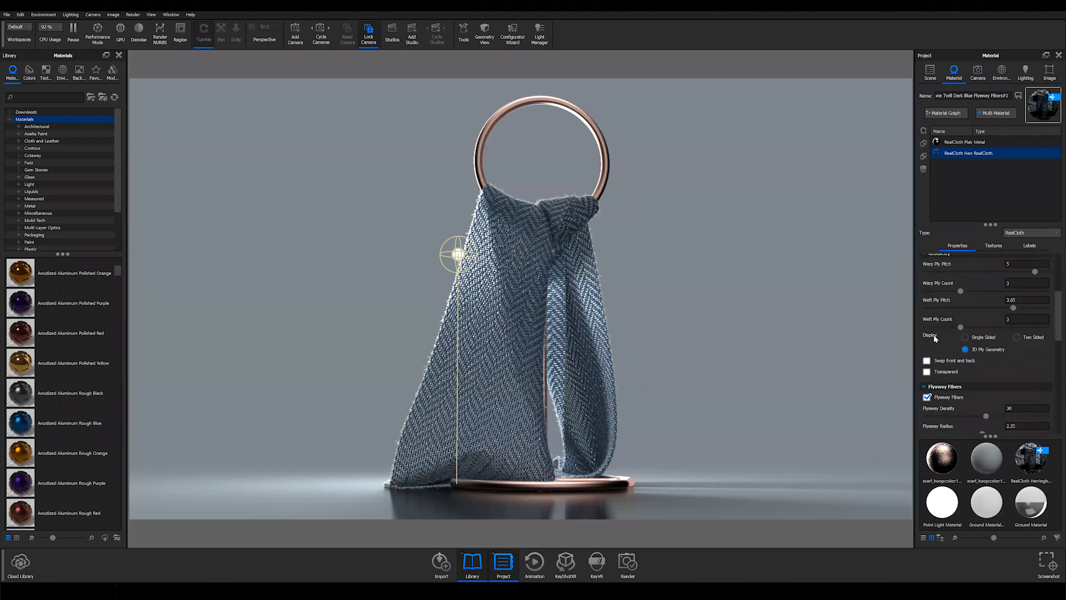
mouse_move(945, 319)
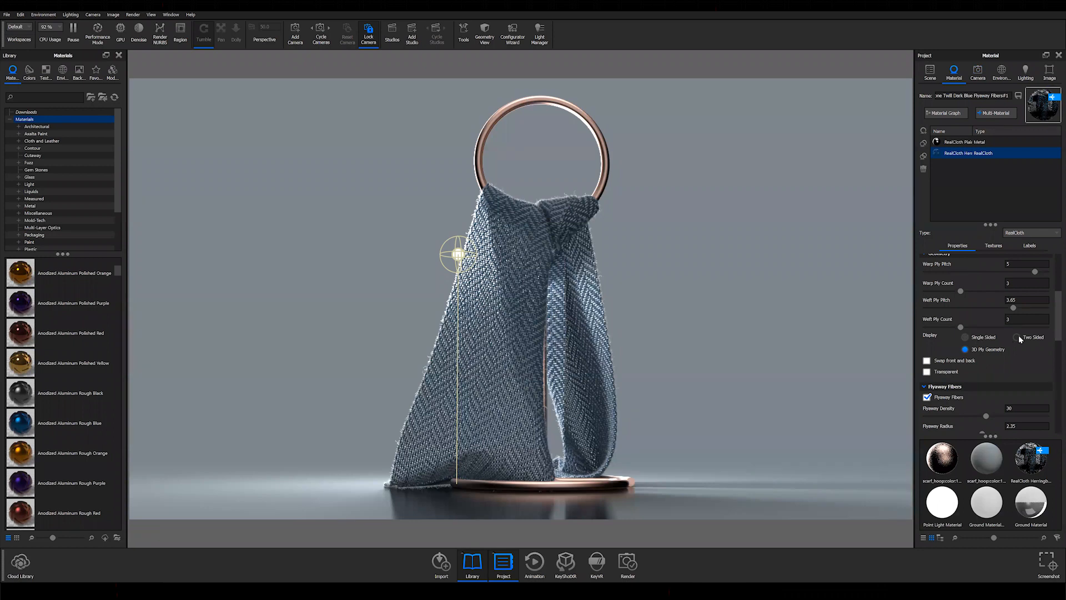
mouse_move(1015, 338)
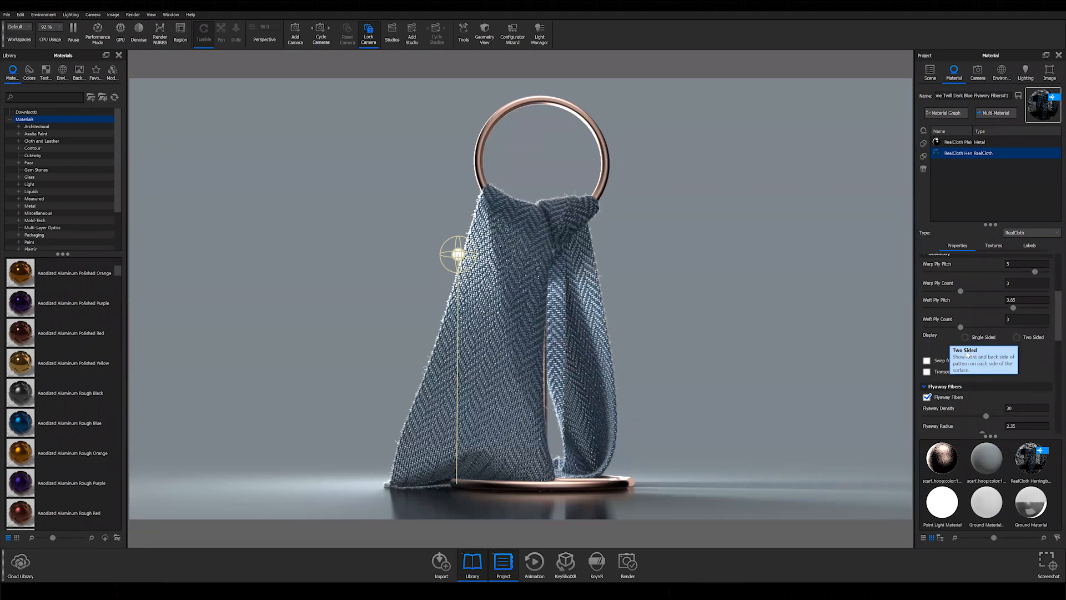
click(964, 338)
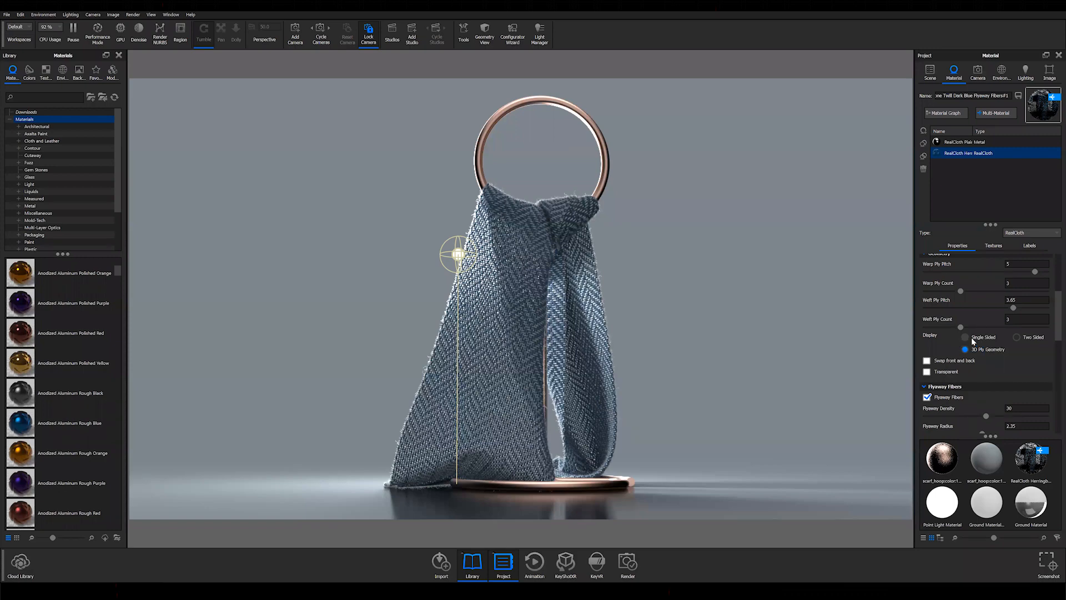
Set the RealCloth Geometry display to Single Sided
click(965, 337)
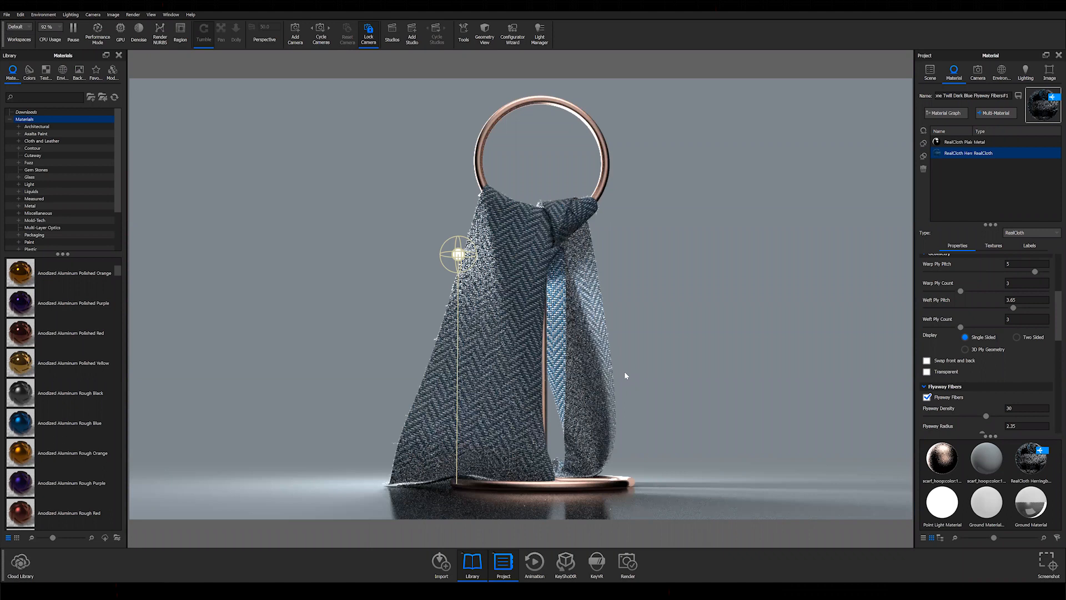
mouse_move(608, 368)
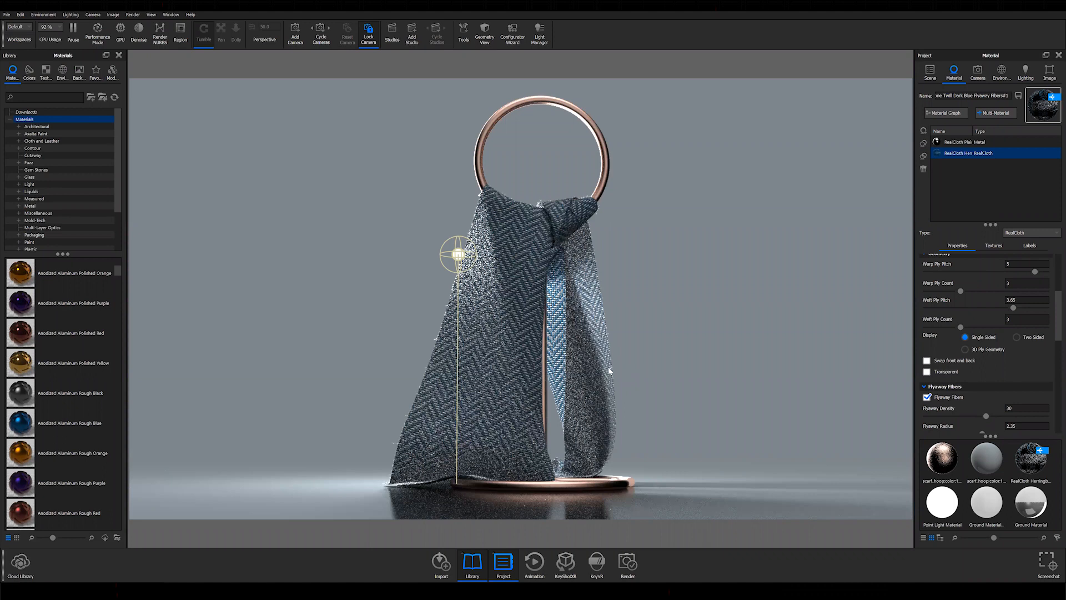
mouse_move(453, 385)
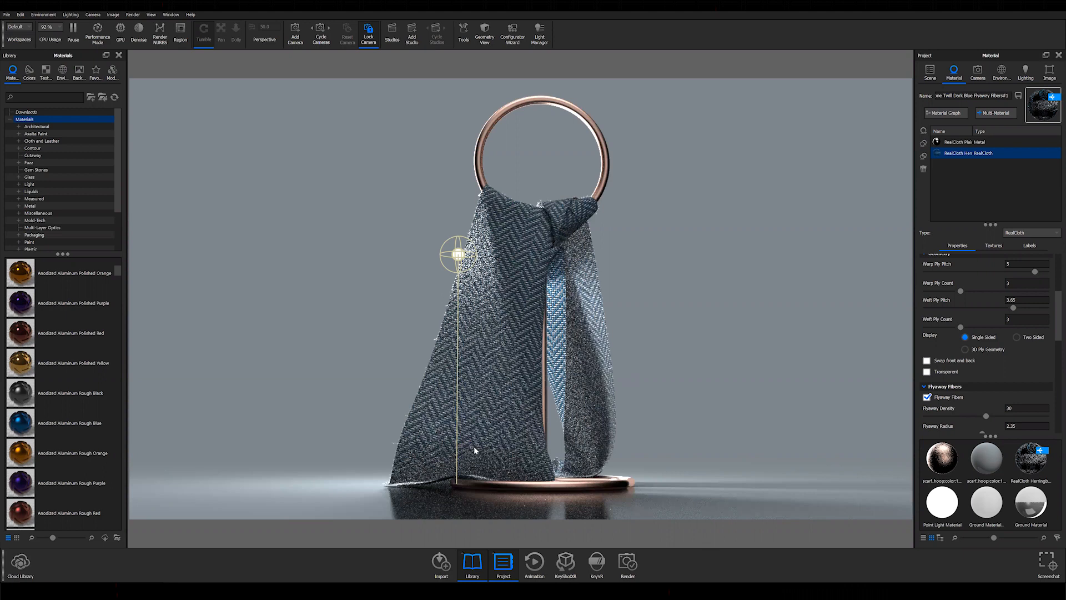
mouse_move(466, 385)
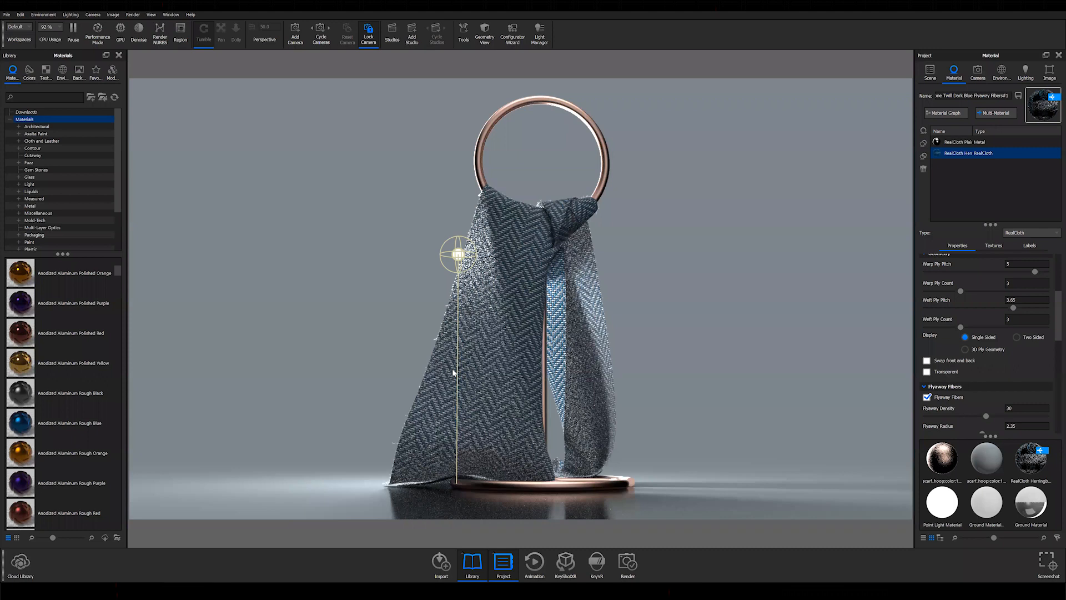
mouse_move(968, 95)
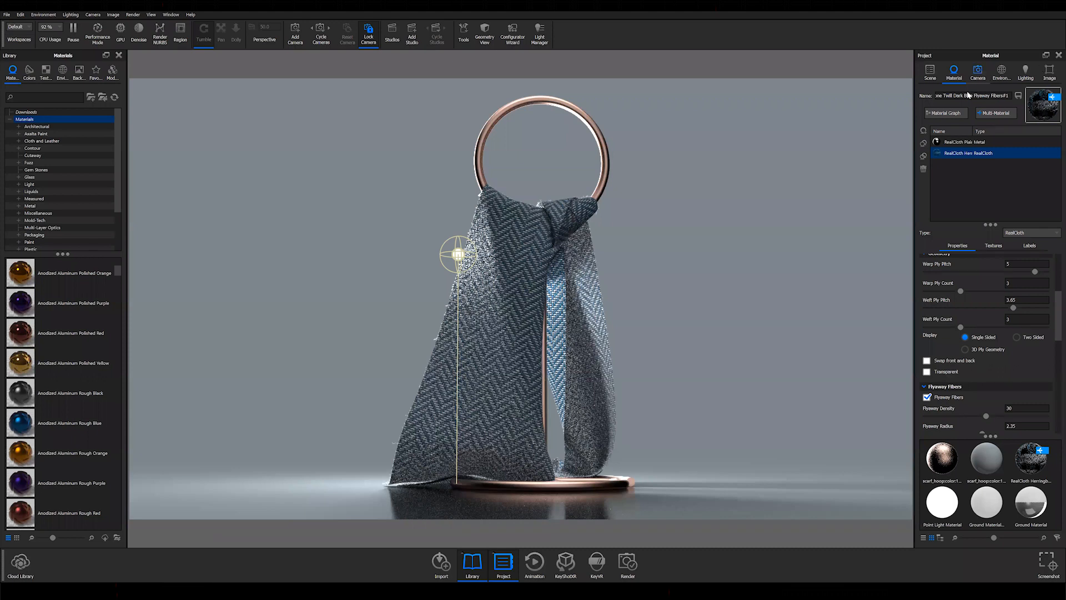
Switch to the Free Camera for a close-up of the scarf weave beside the copper rod
click(977, 70)
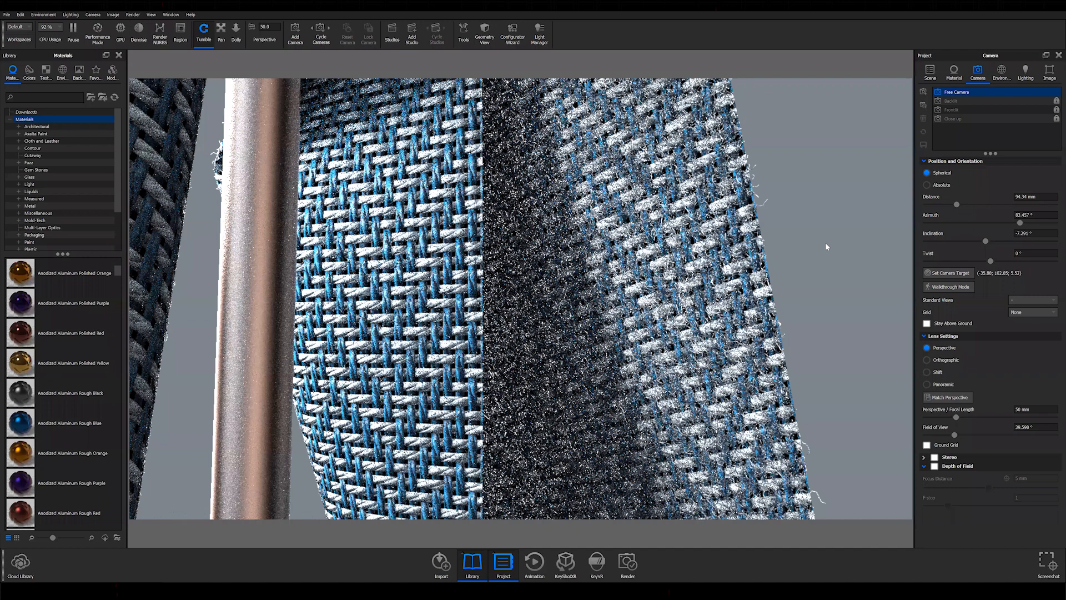
View the scene through the saved Close up camera showing the 3D ply threads
click(954, 73)
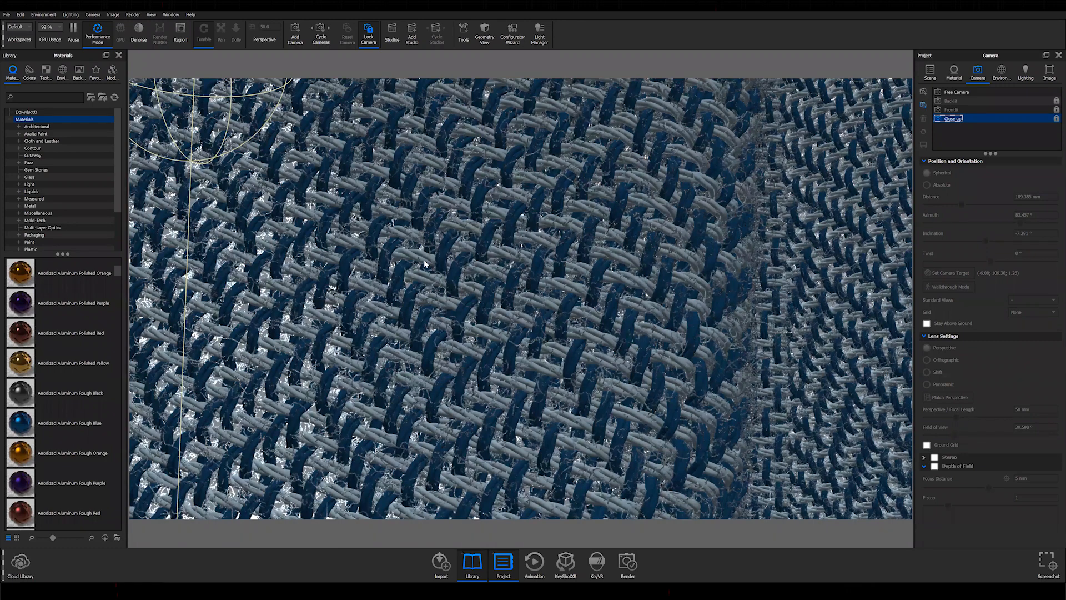
Return from the Close up camera to the Free Camera on the 3D ply weave
click(955, 92)
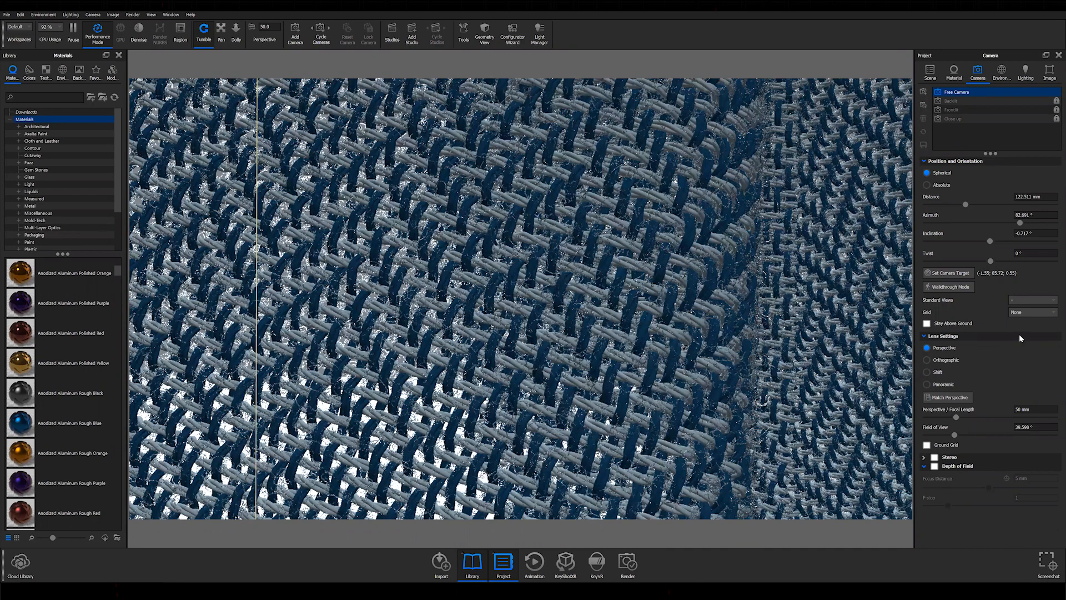
Set the RealCloth Geometry display to Two Sided with the whole scarf framed
click(953, 71)
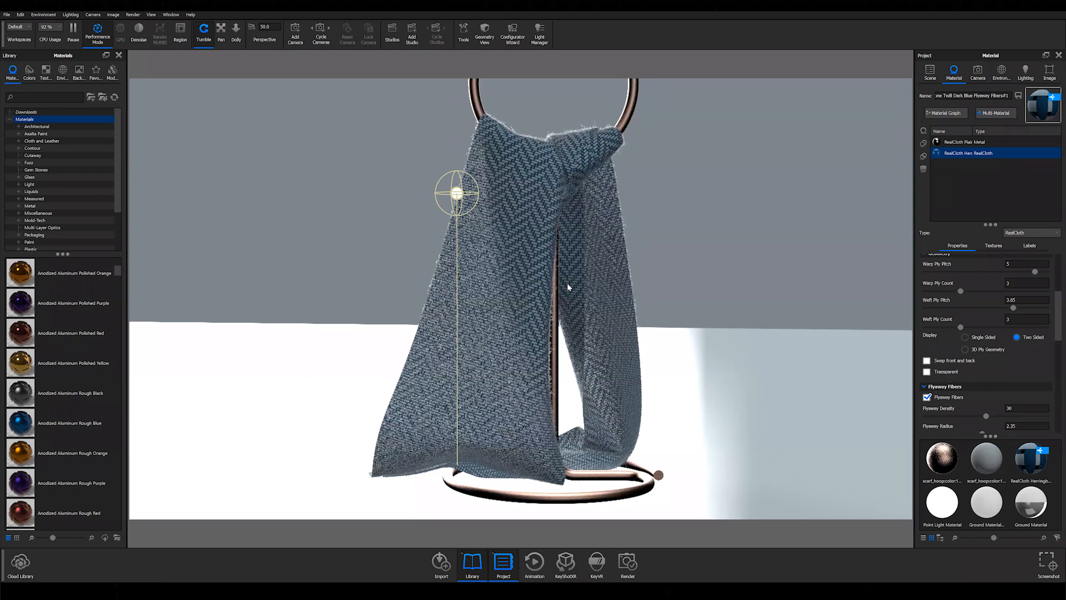
mouse_move(451, 409)
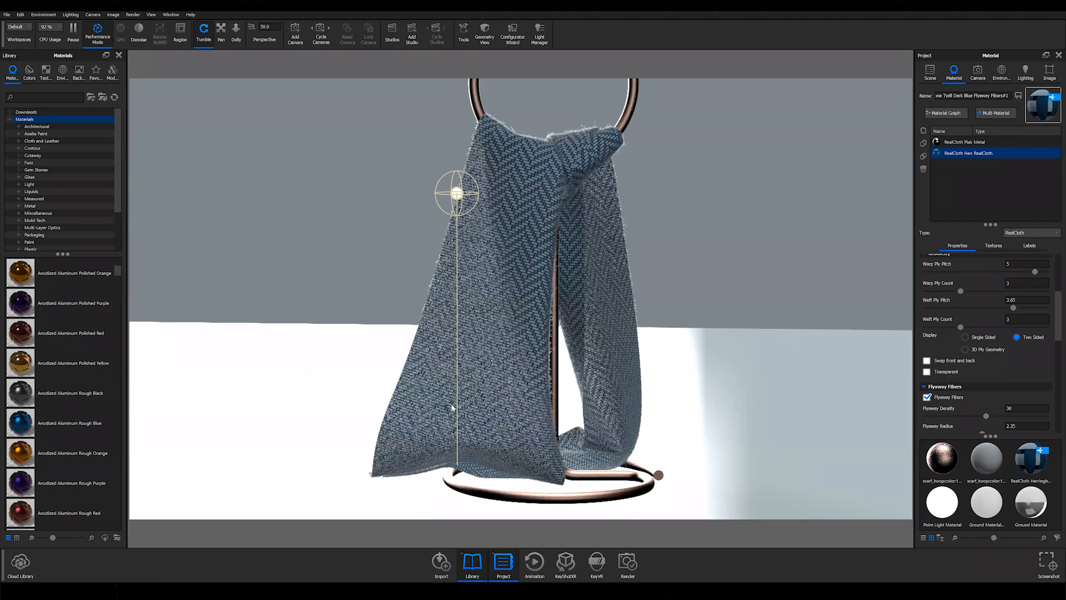
mouse_move(791, 342)
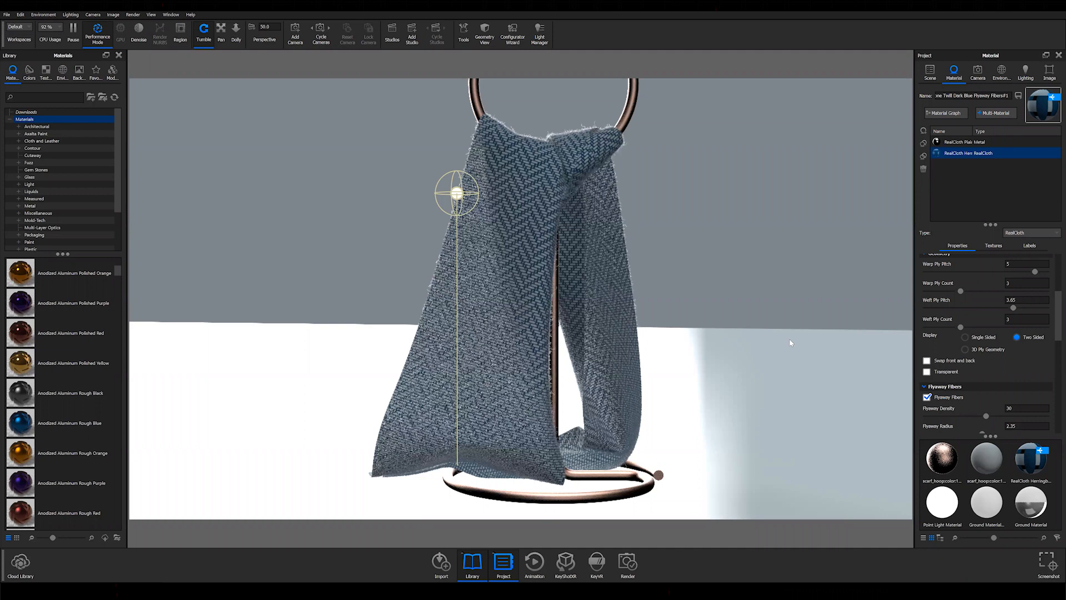
mouse_move(999, 144)
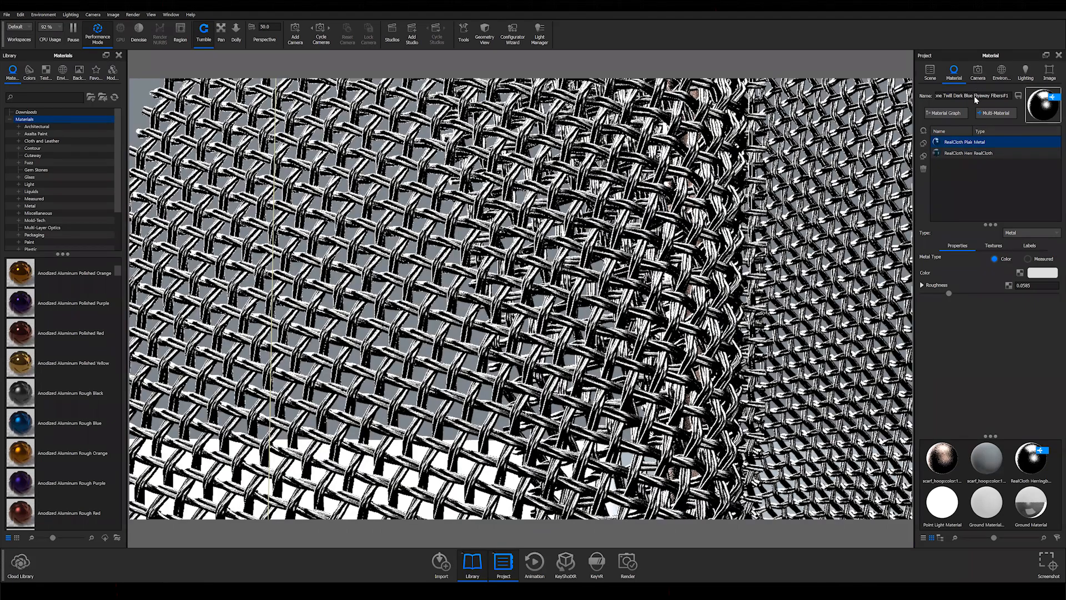
Light the scene with startup.hdr shown as background, then return to the material settings
click(1001, 72)
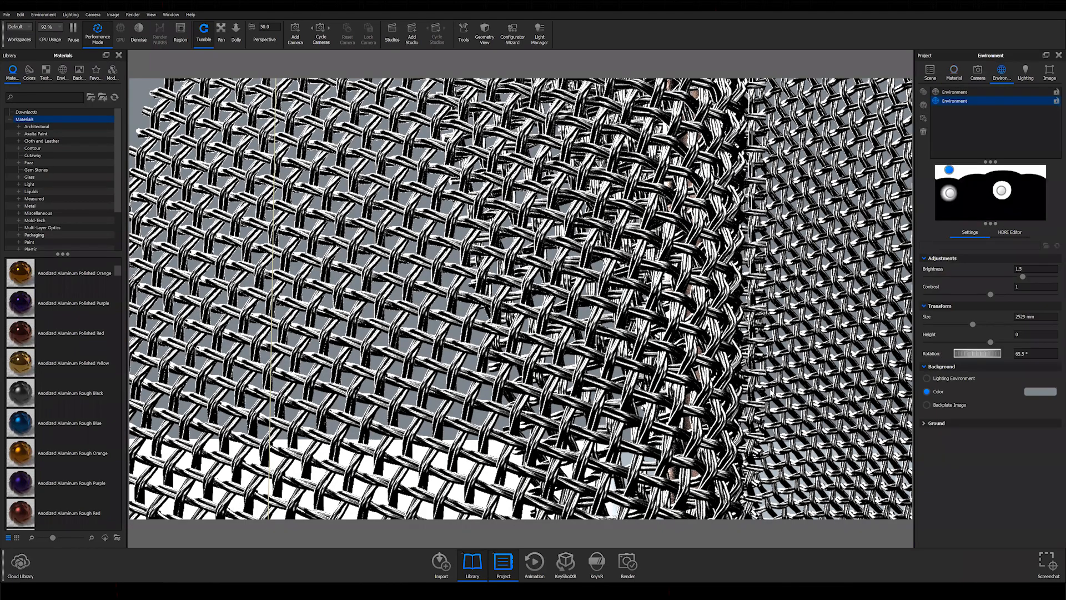
click(955, 91)
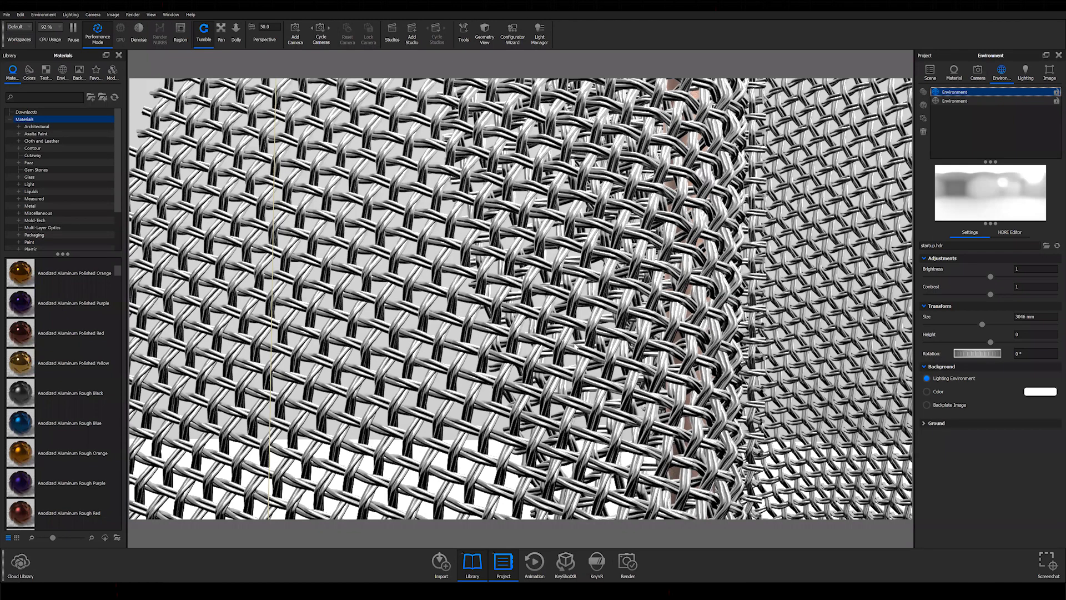
mouse_move(453, 295)
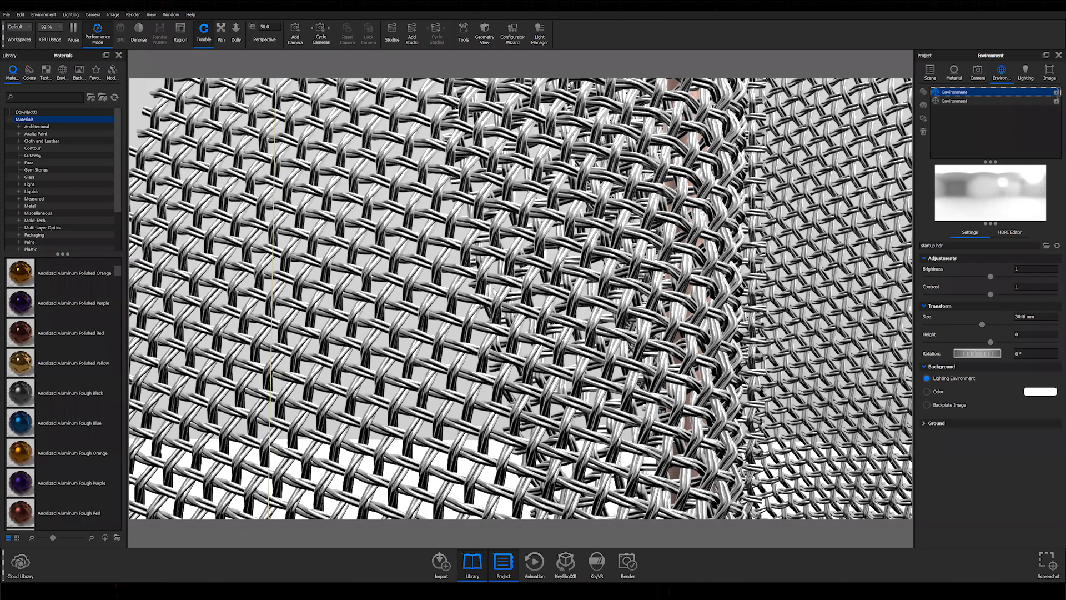
mouse_move(963, 107)
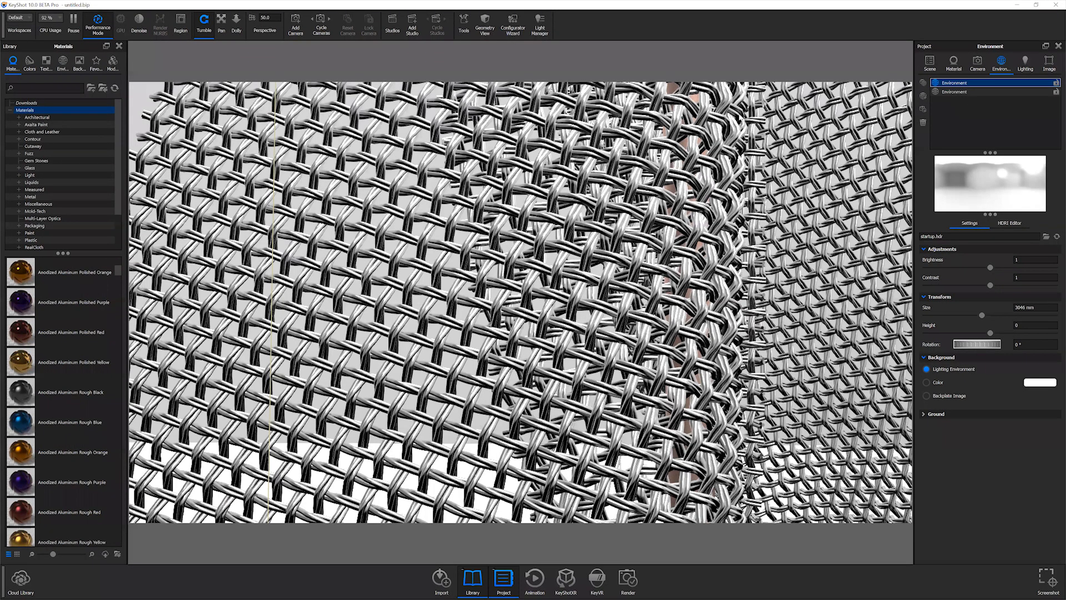
click(952, 65)
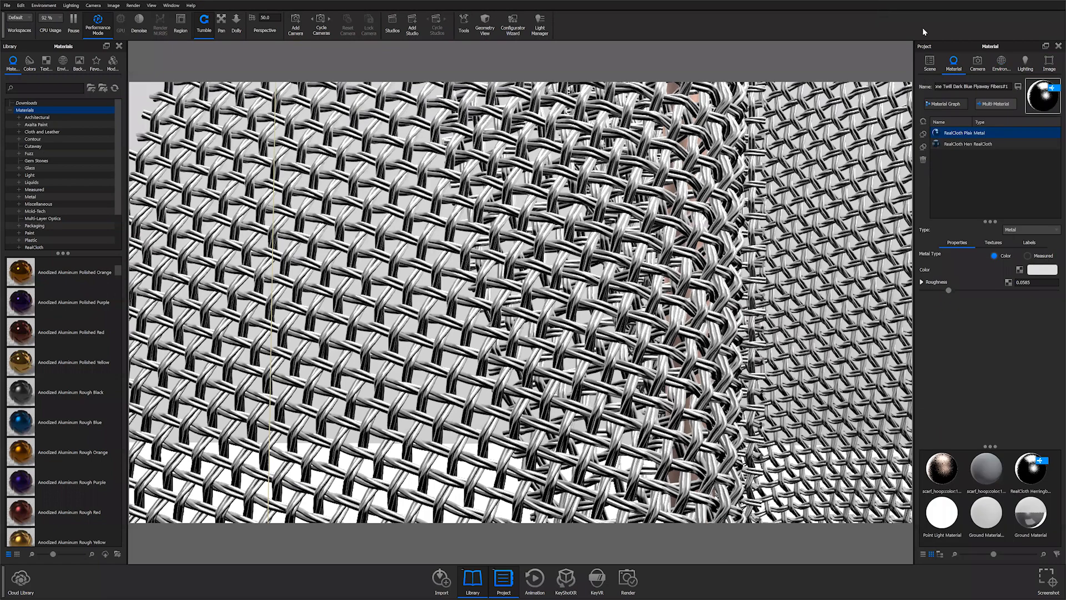
Show the scarf's Material Graph with Metal surface and RealCloth geometry nodes
click(941, 104)
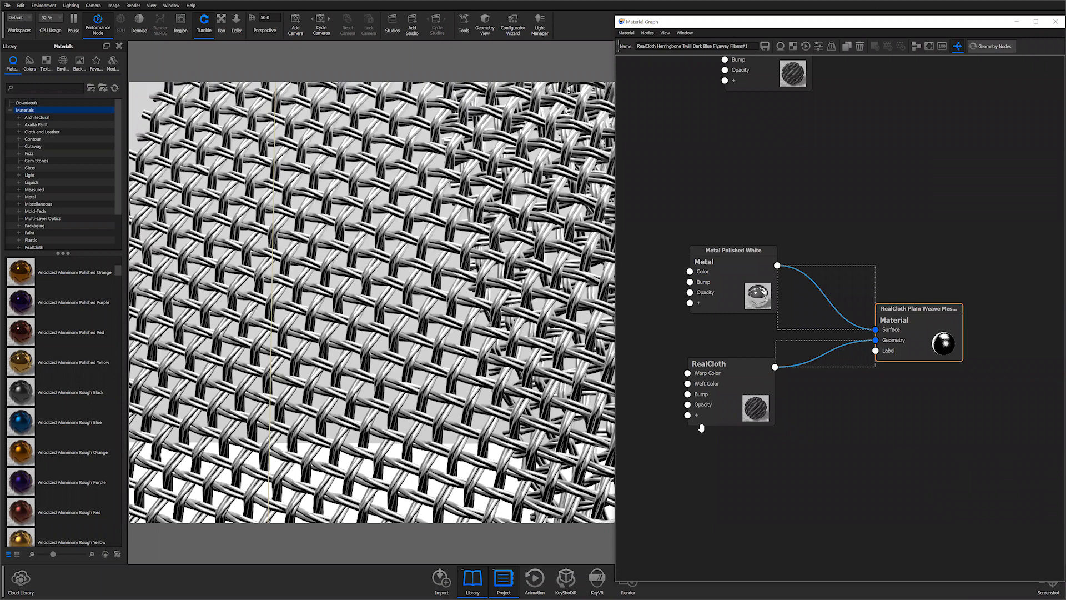
mouse_move(721, 391)
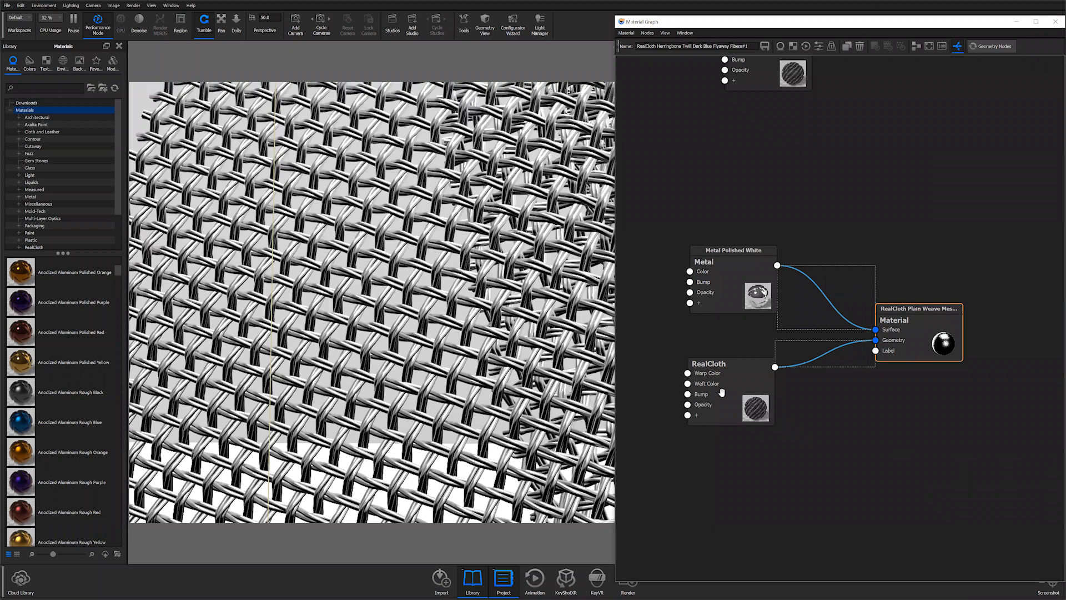
mouse_move(919, 317)
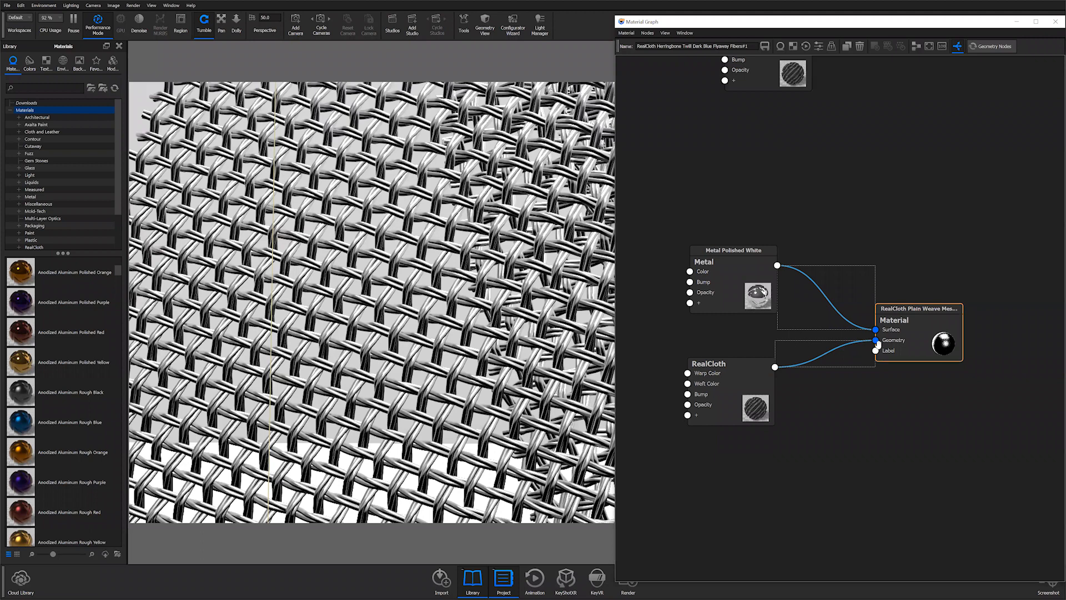
mouse_move(660, 355)
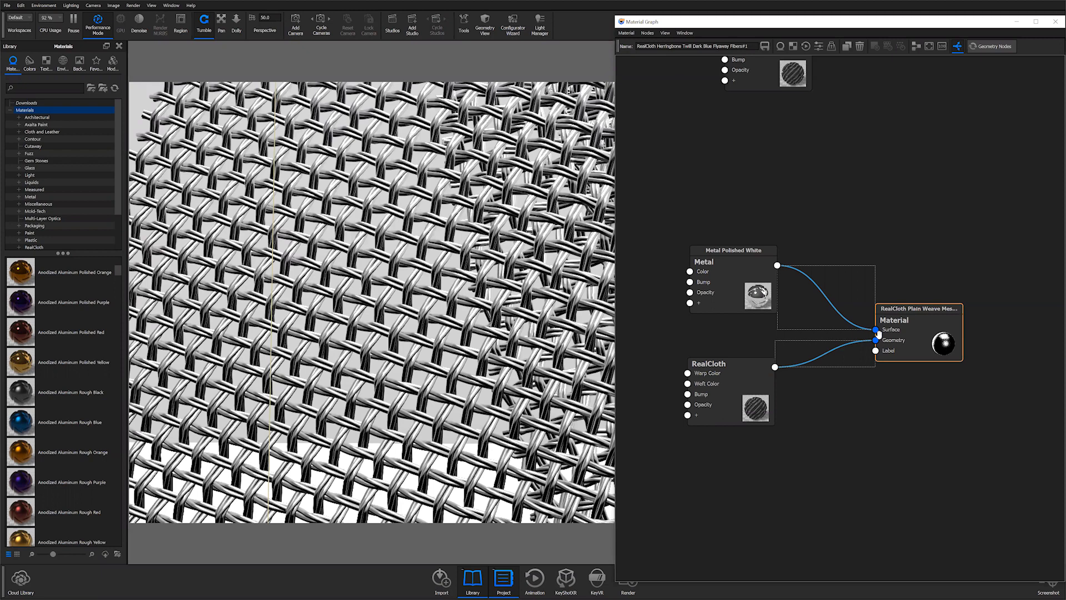
mouse_move(993, 31)
text(Real)
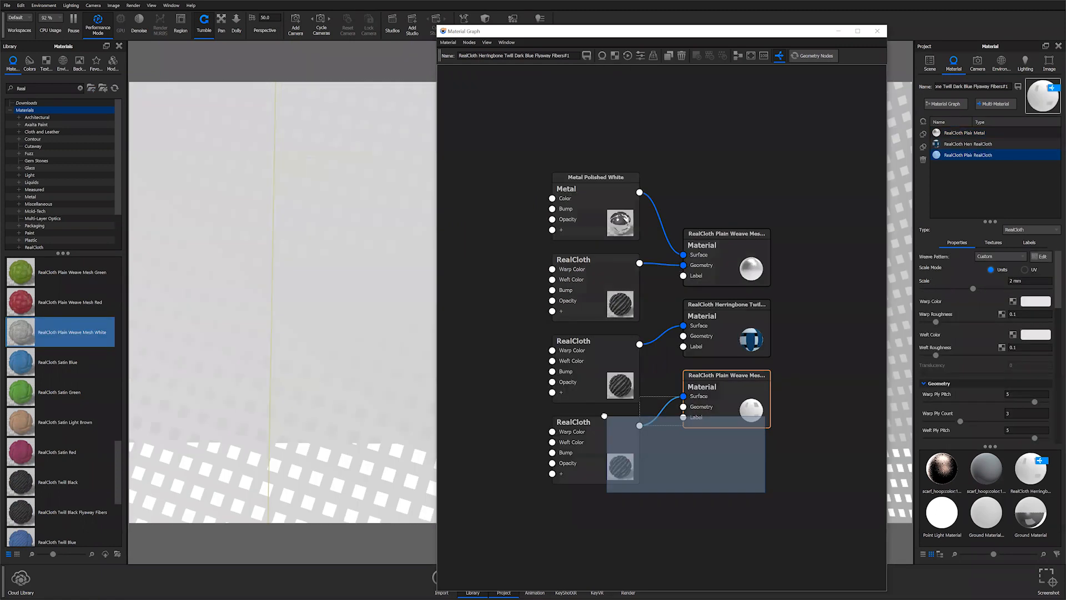
Box-select the nodes of the added RealCloth Plain Weave Mesh White material
drag(726, 398, 721, 503)
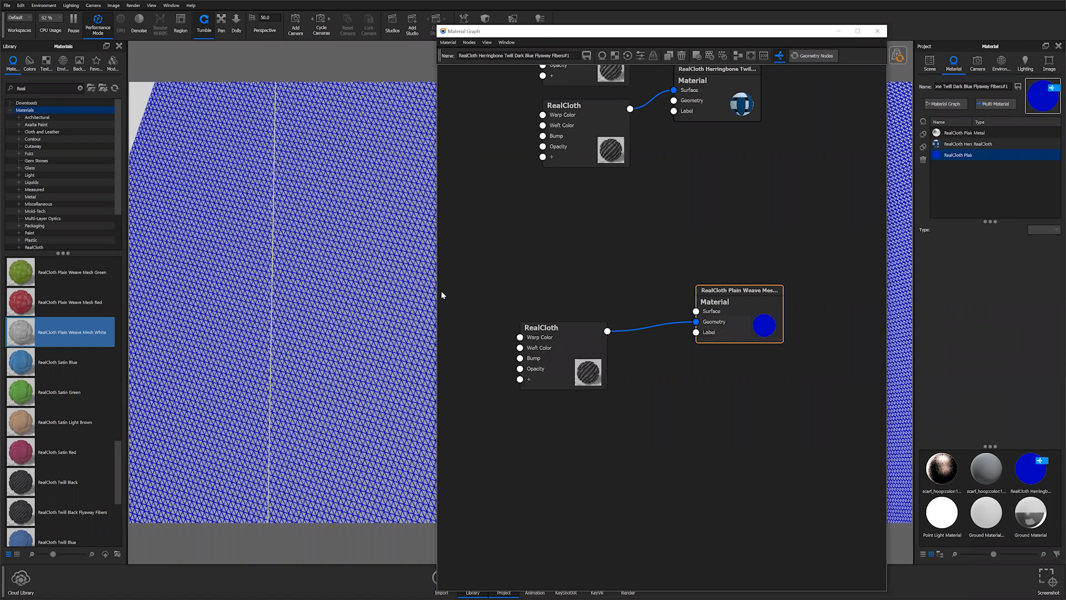
mouse_move(375, 275)
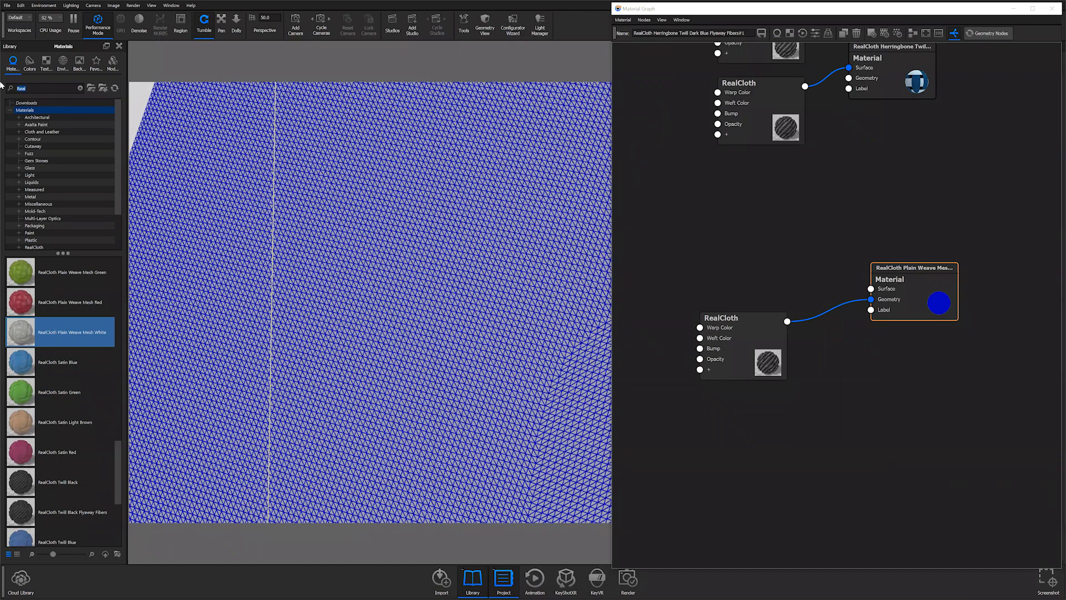
Search the Material Graph node library for 'metal' to add a Metal surface node
text(metal)
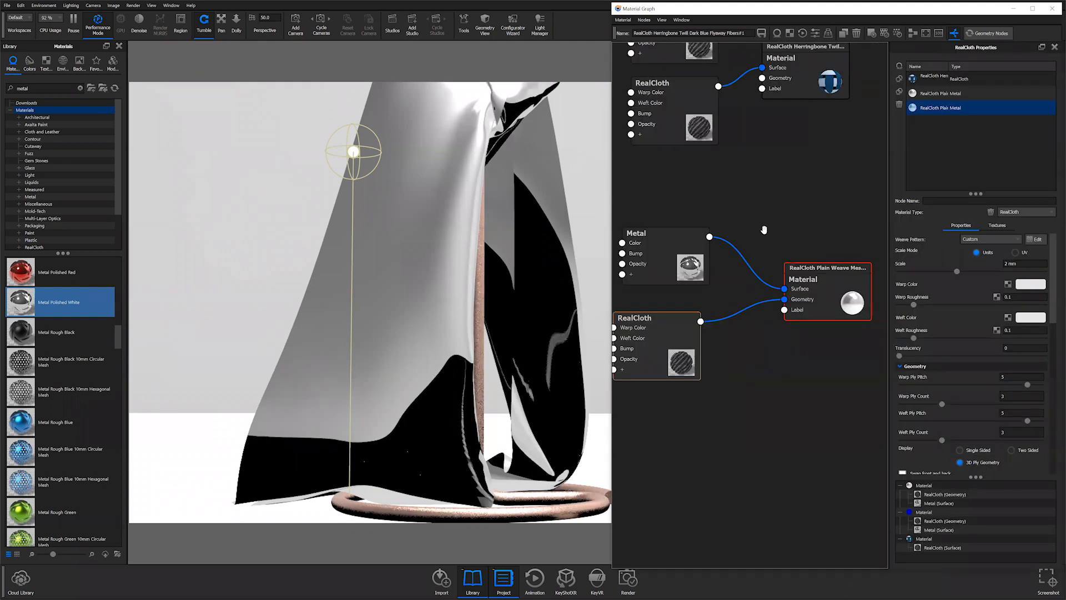
mouse_move(858, 47)
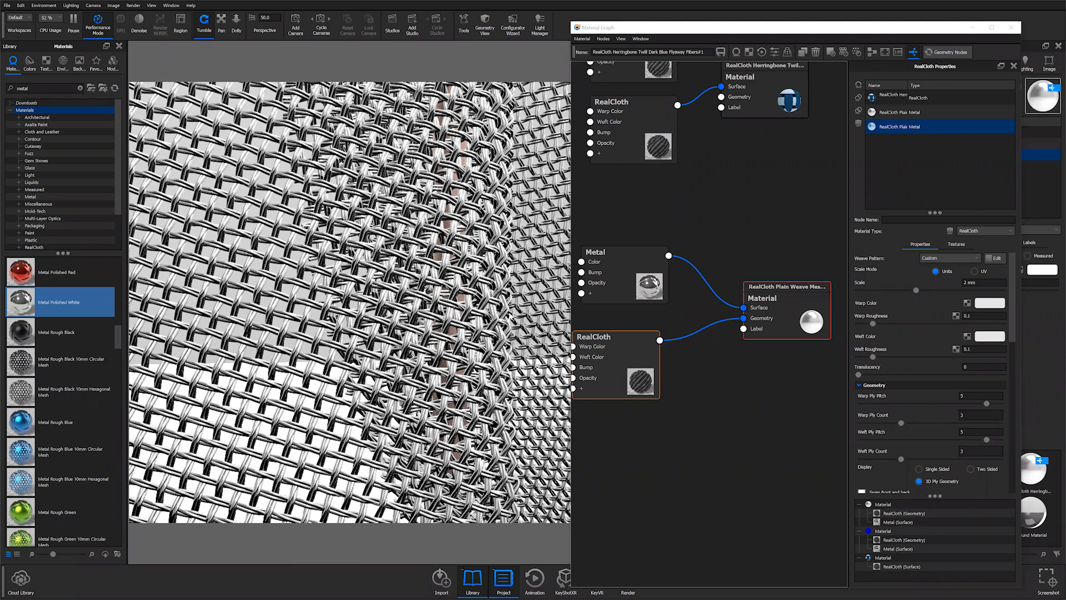
mouse_move(631, 262)
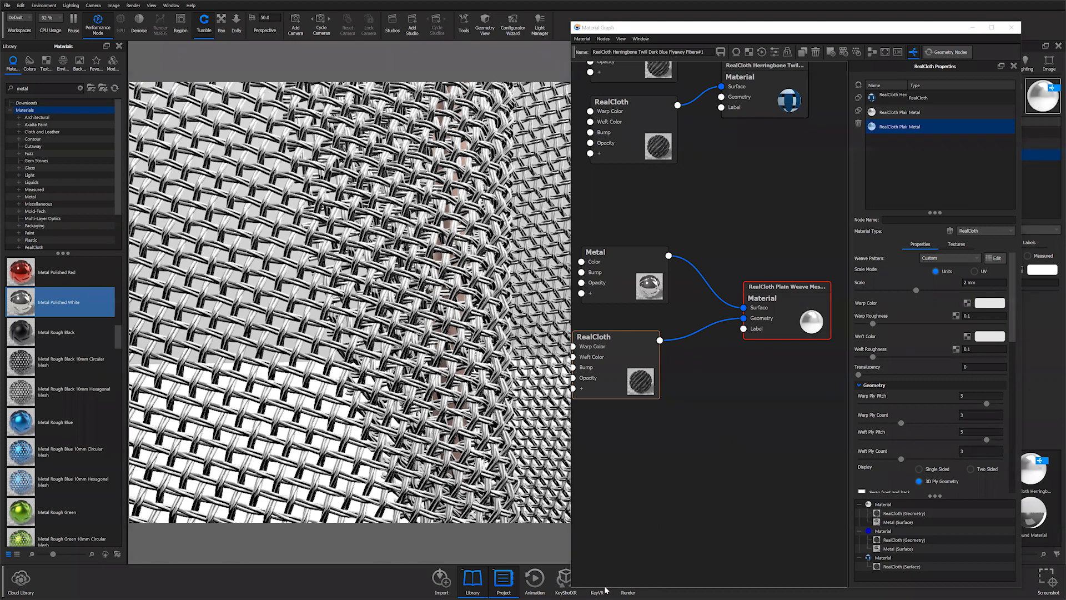
mouse_move(846, 320)
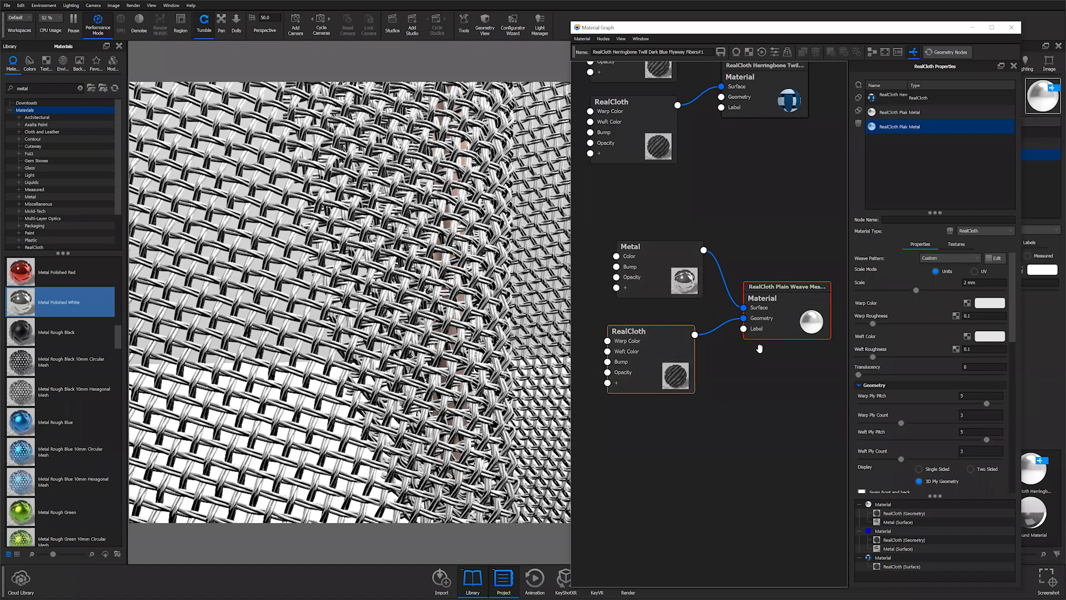
mouse_move(1051, 22)
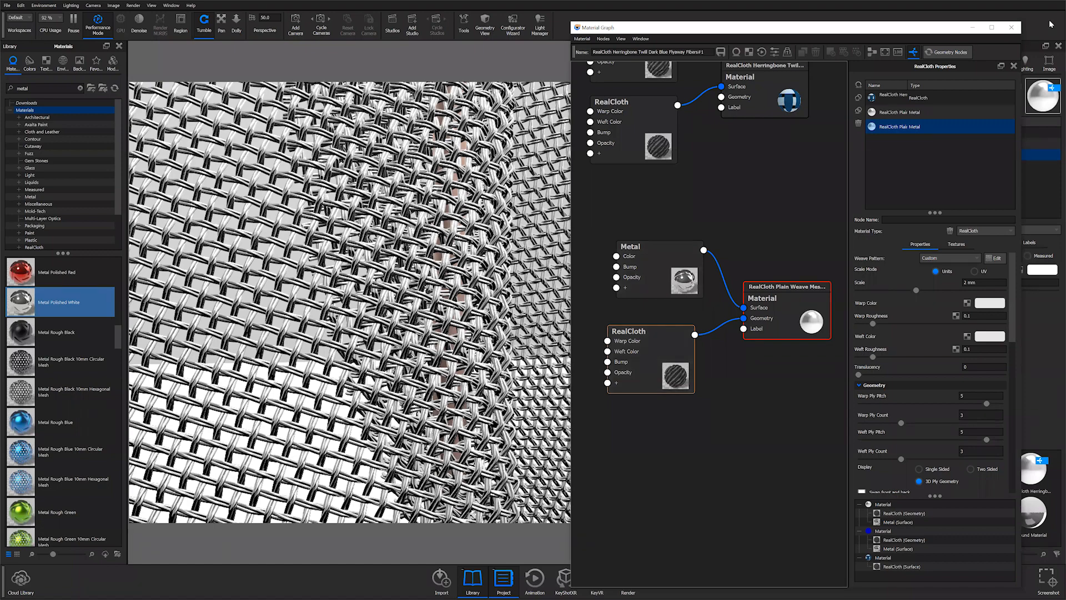